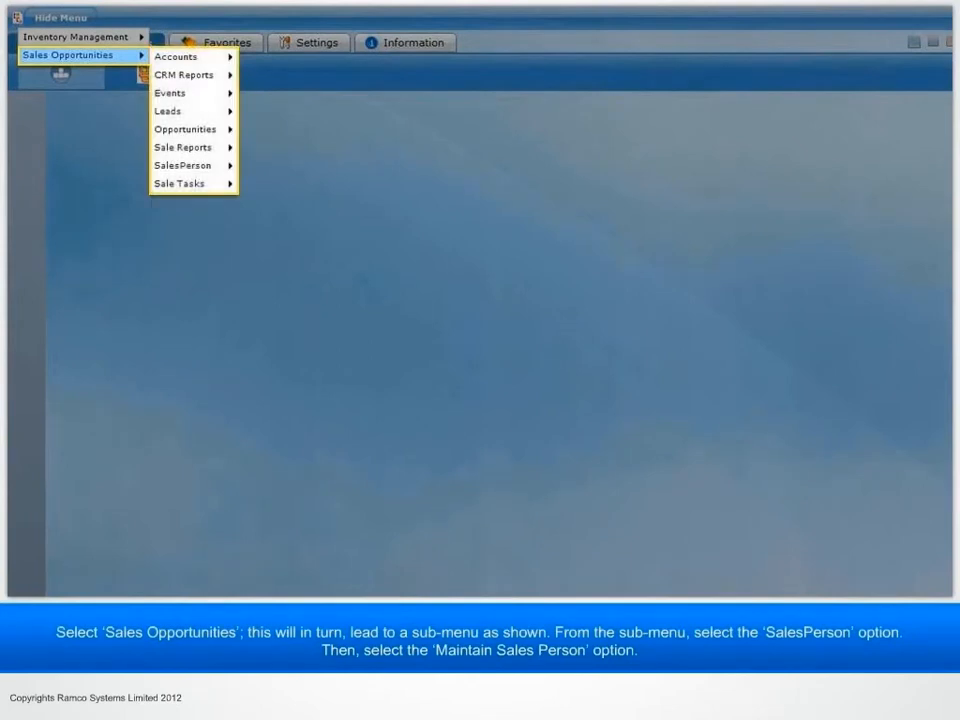
mouse_move(184, 164)
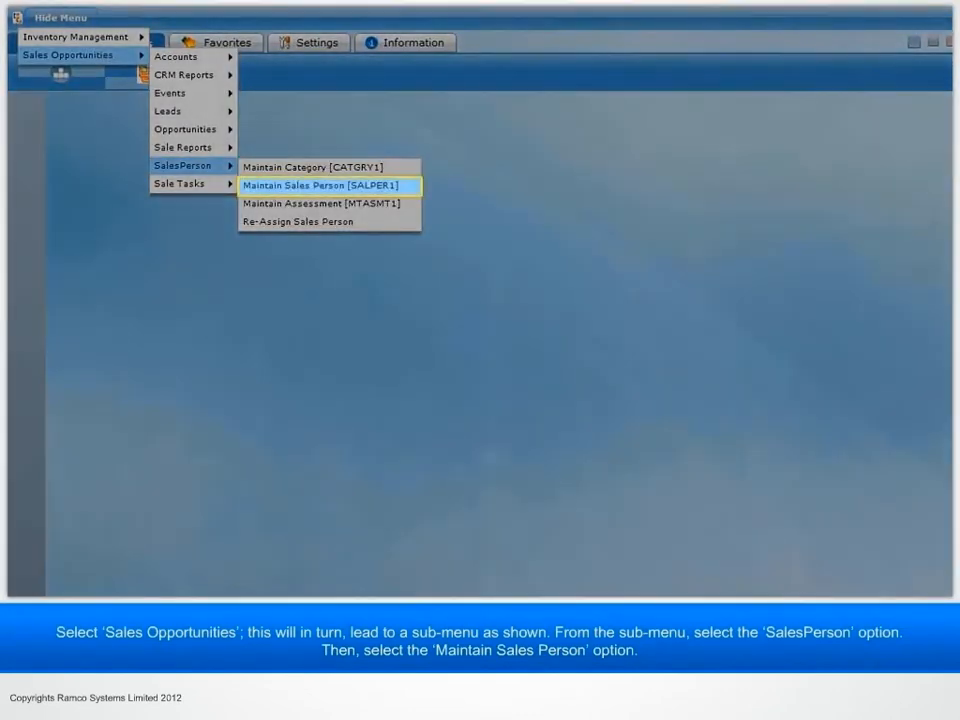
Reach the Maintain Sales Person [SALPER1] screen from the Sales Opportunities menu.
click(320, 184)
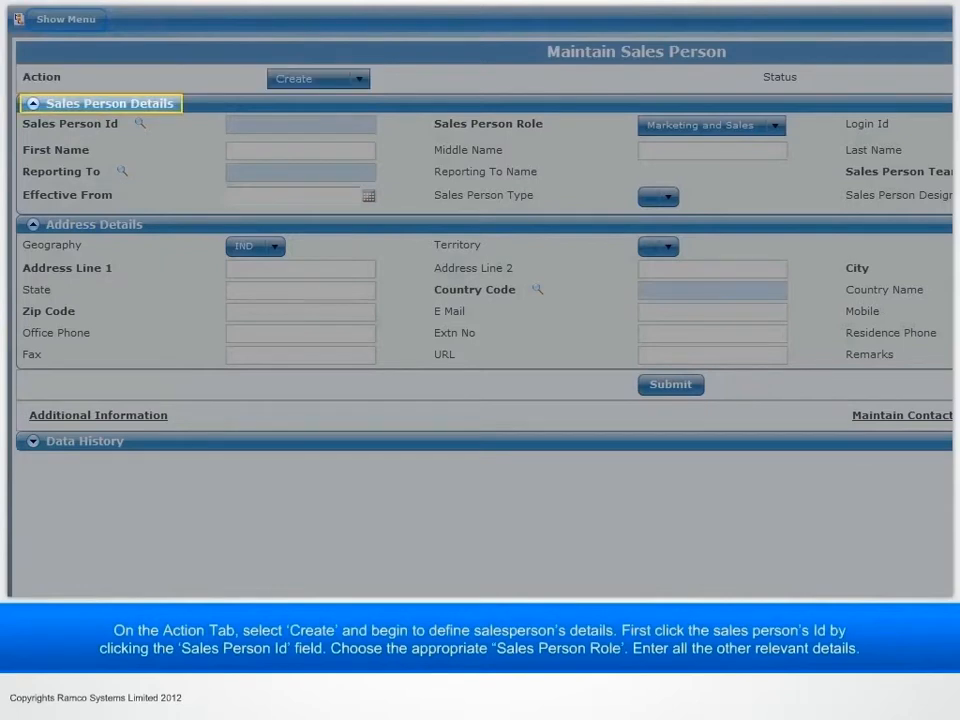
Begin the new salesperson record for Arun at the Sales Person Id field.
click(300, 124)
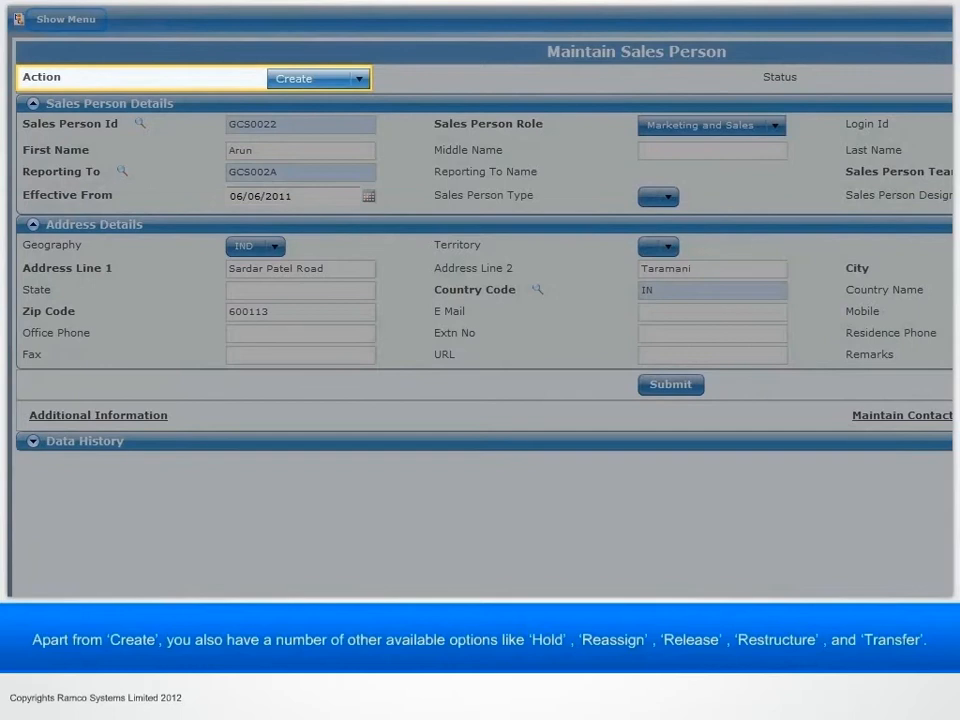
List the Action choices Hold, Reassign, Release, Restructure and Transfer.
click(358, 78)
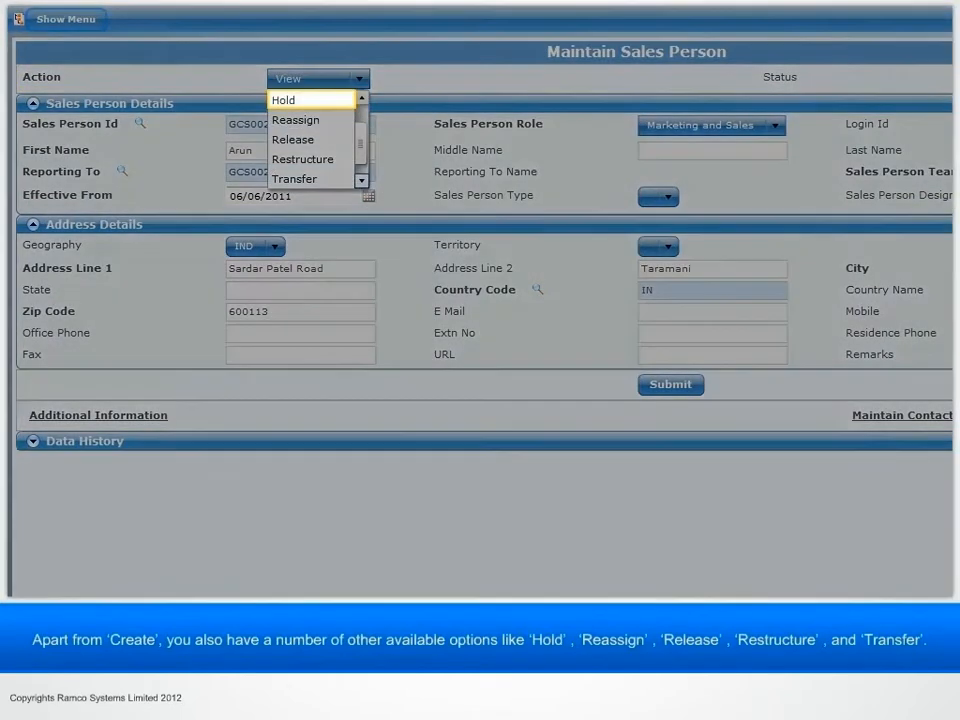
mouse_move(292, 140)
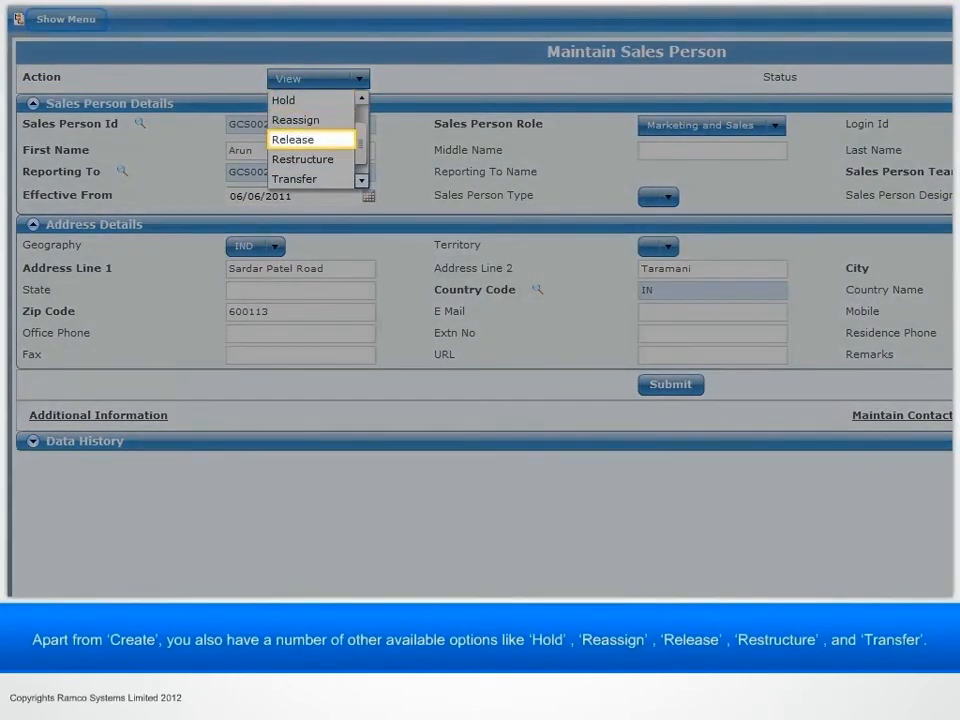
mouse_move(294, 178)
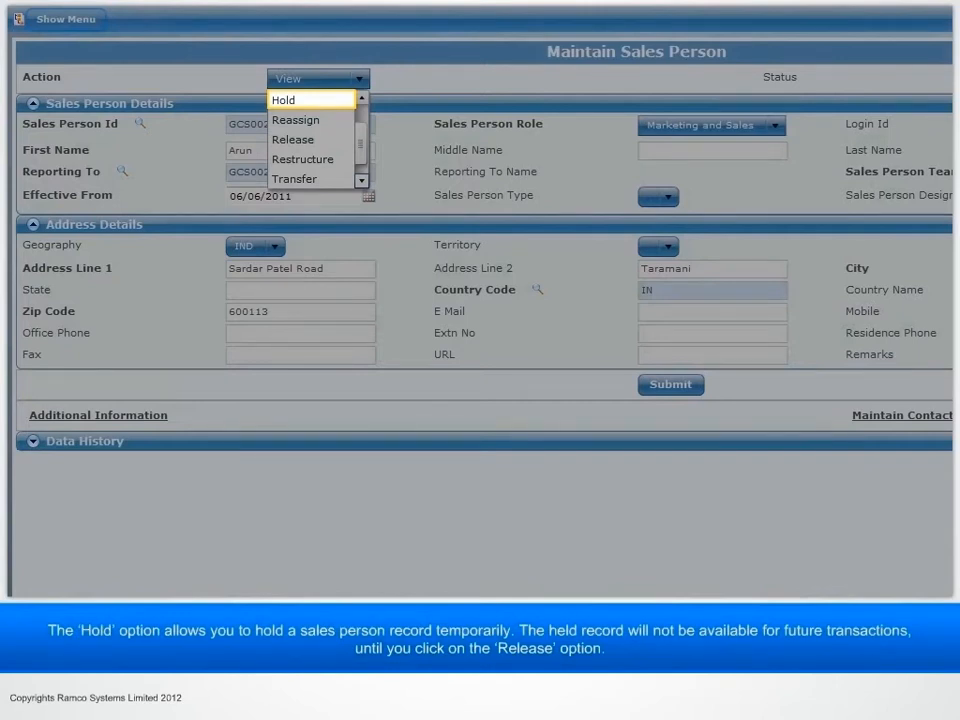
mouse_move(292, 140)
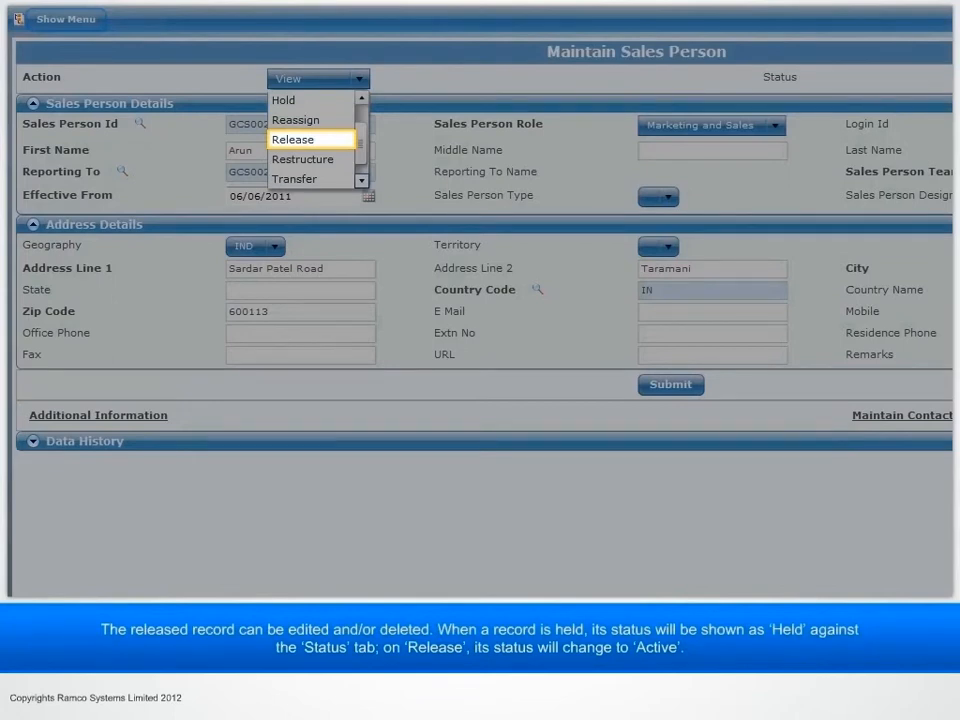
mouse_move(296, 120)
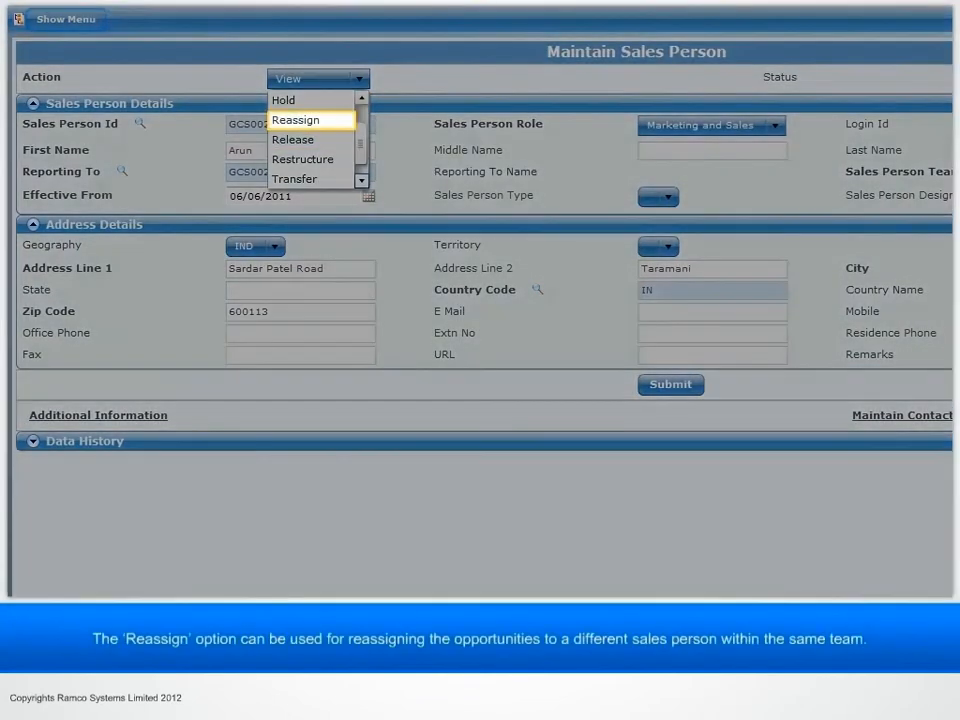